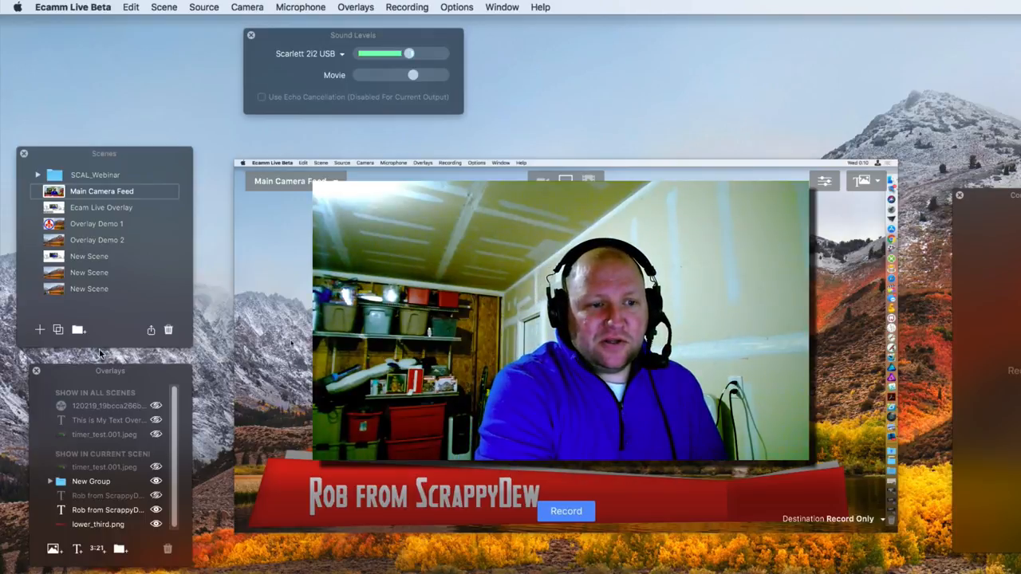
{"action": "mouse_move", "coordinate": [40, 329]}
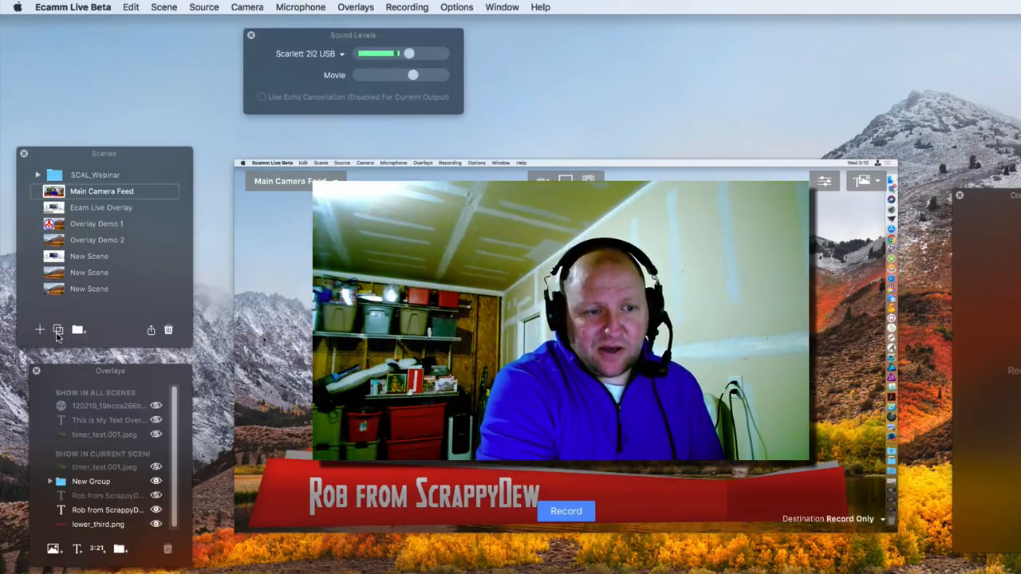
{"action": "mouse_move", "coordinate": [57, 330]}
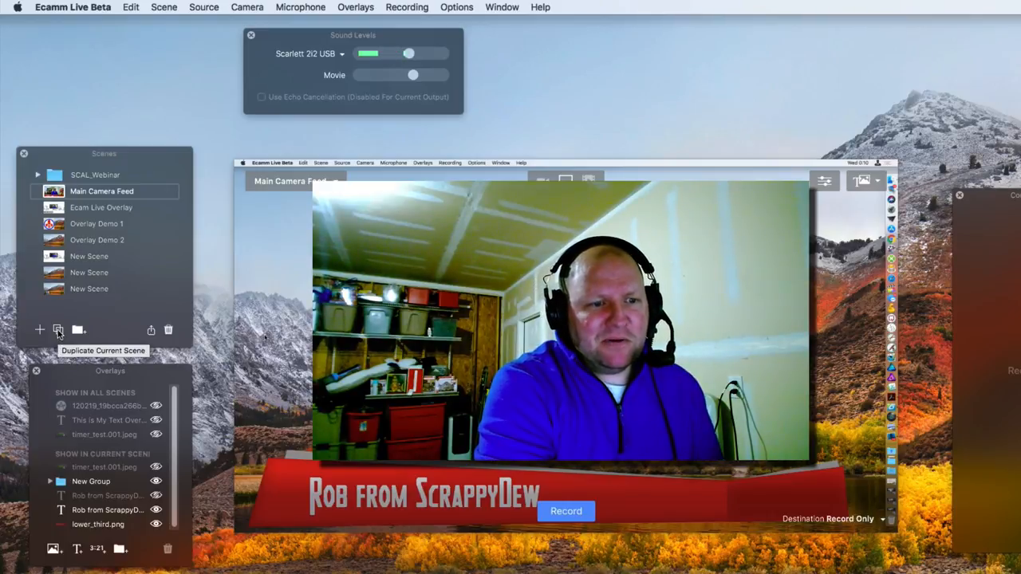
Step: Duplicate the Main Camera Feed scene as the base for COUNTDOWN
{"action": "left_click", "coordinate": [58, 329]}
{"action": "type", "text": "COUNTDOWN"}
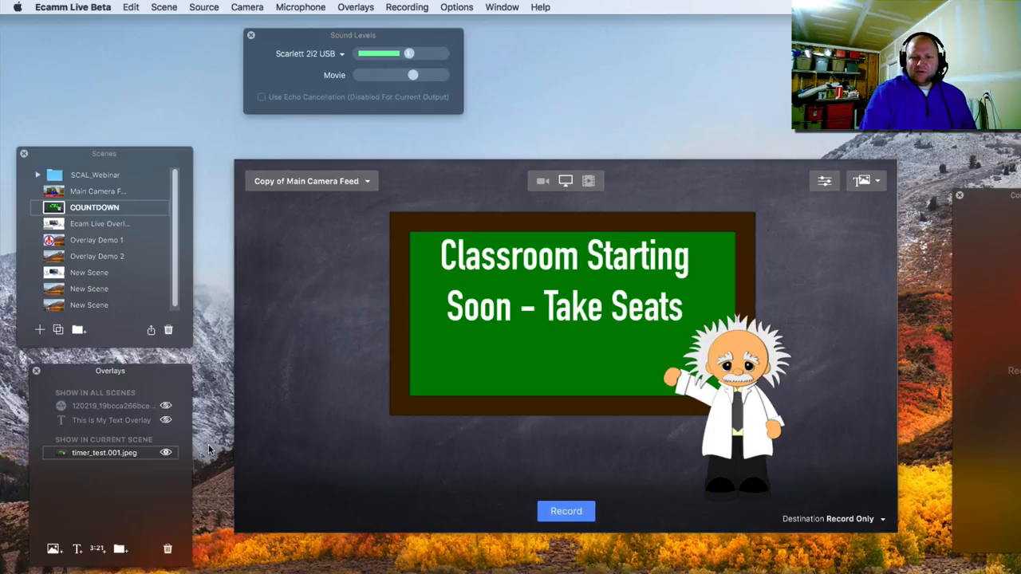
Step: Add a countdown timer overlay ending at 12:30 AM in Heroes Assemble with shadow
{"action": "left_click", "coordinate": [565, 180]}
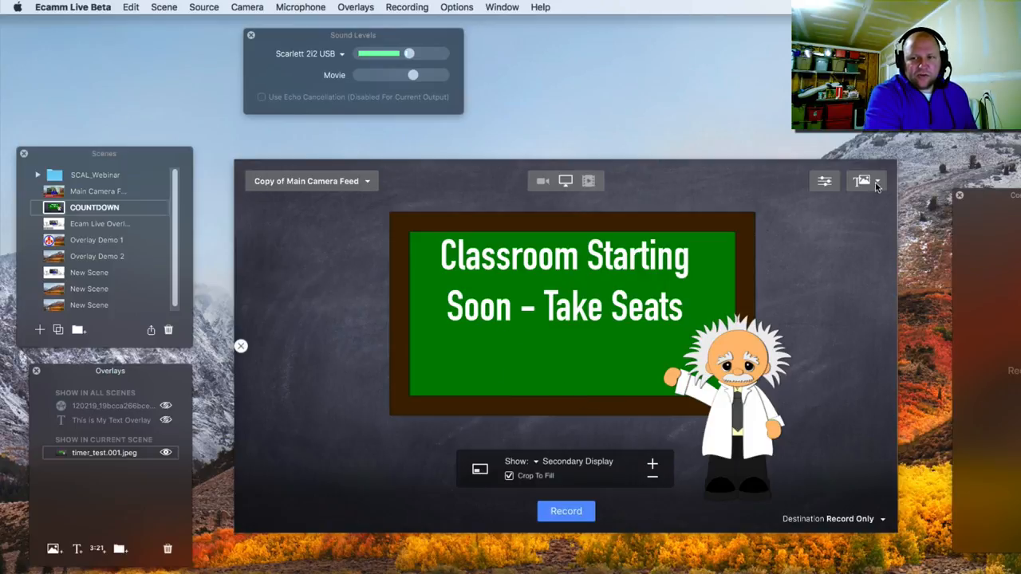
{"action": "left_click", "coordinate": [862, 180]}
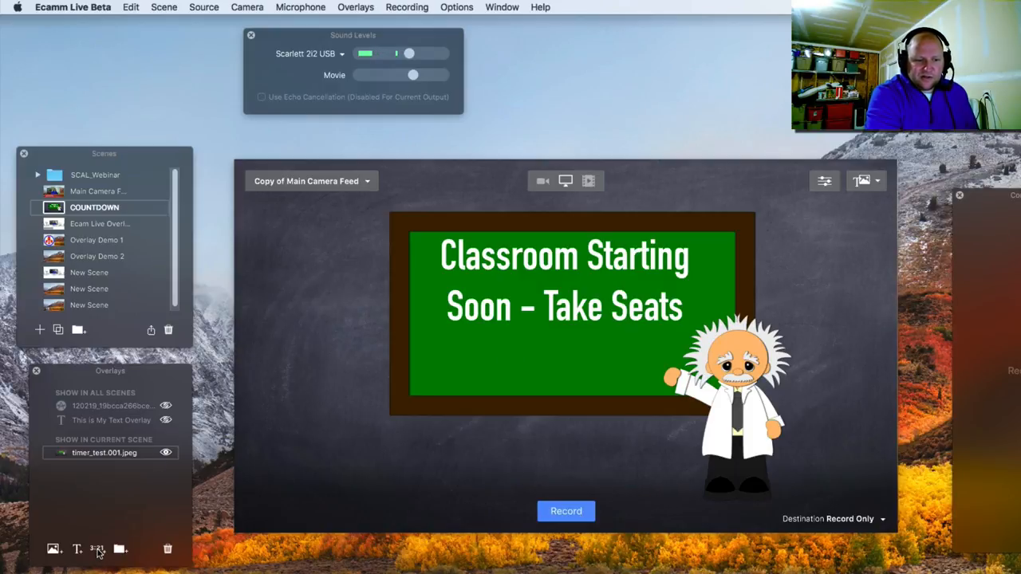
{"action": "left_click", "coordinate": [96, 548]}
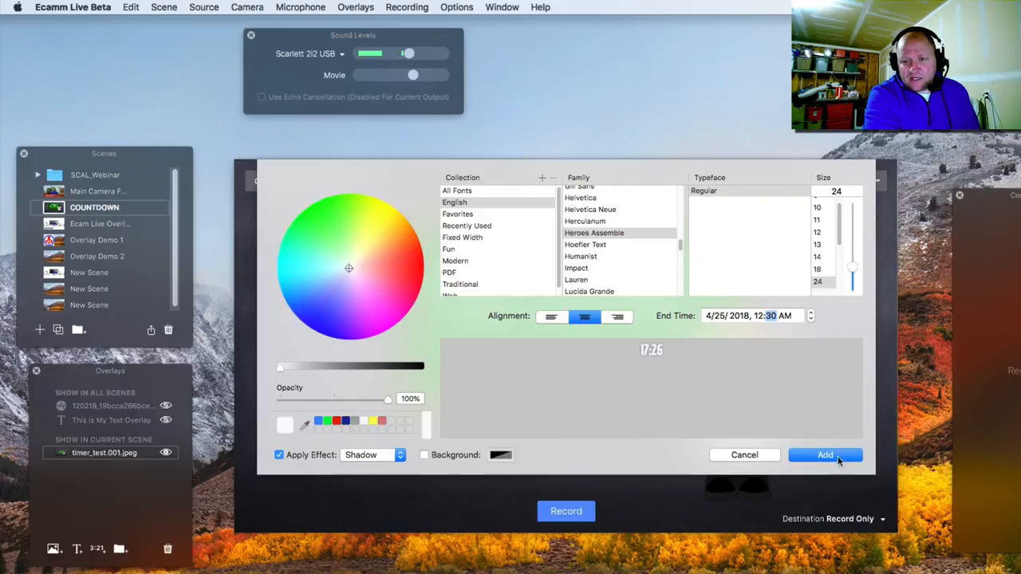
{"action": "mouse_move", "coordinate": [737, 364]}
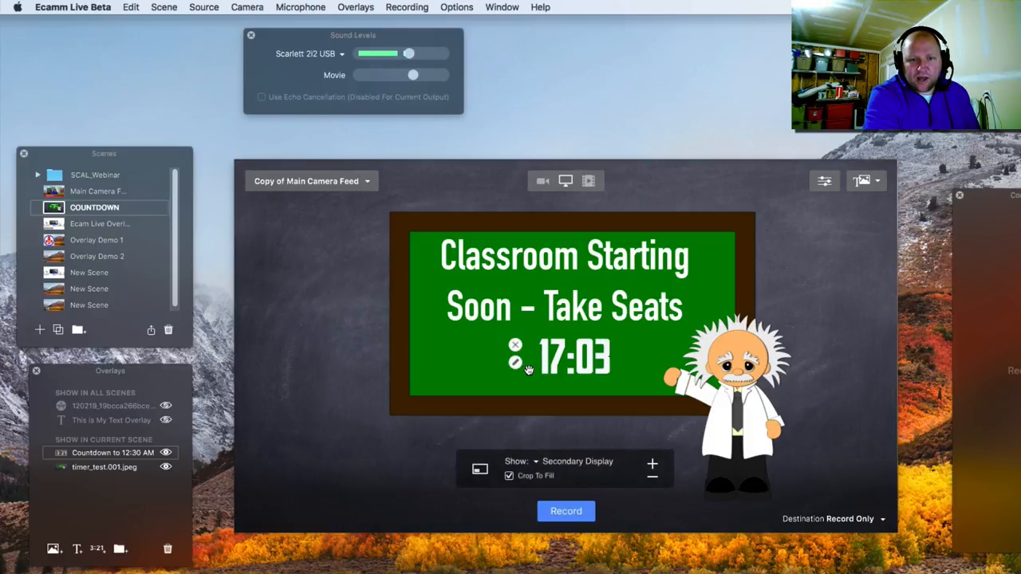
{"action": "mouse_move", "coordinate": [351, 394]}
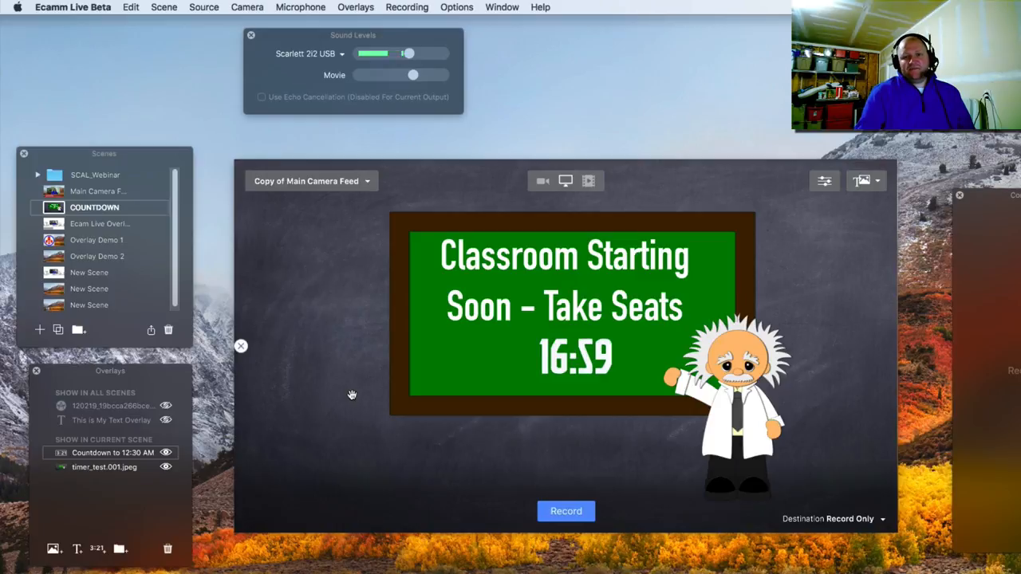
Step: Choose Facebook from the Destination popup as the broadcast destination
{"action": "left_click", "coordinate": [564, 181]}
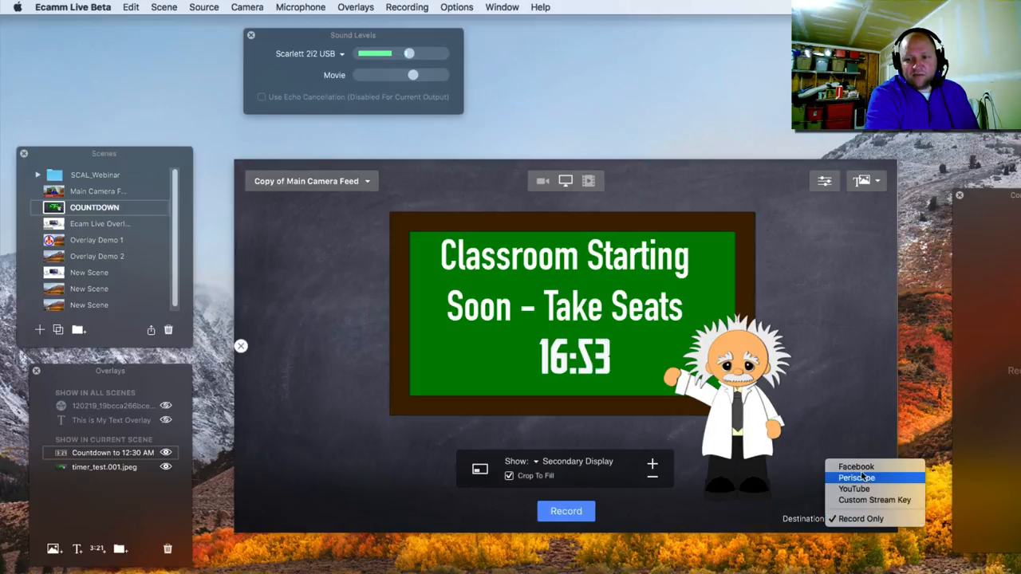
{"action": "left_click", "coordinate": [856, 467]}
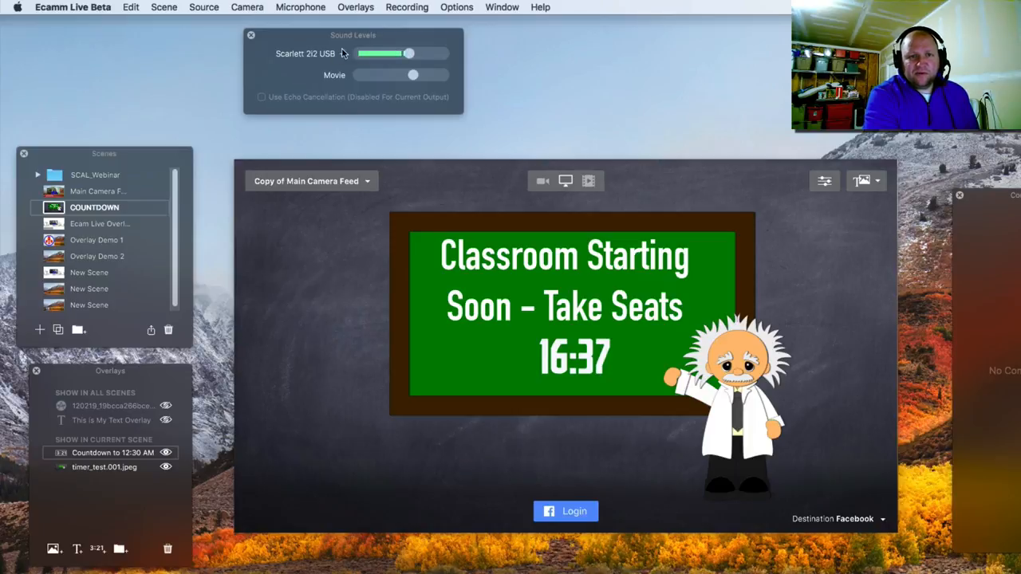
{"action": "left_click_drag", "start_coordinate": [409, 54], "coordinate": [391, 54]}
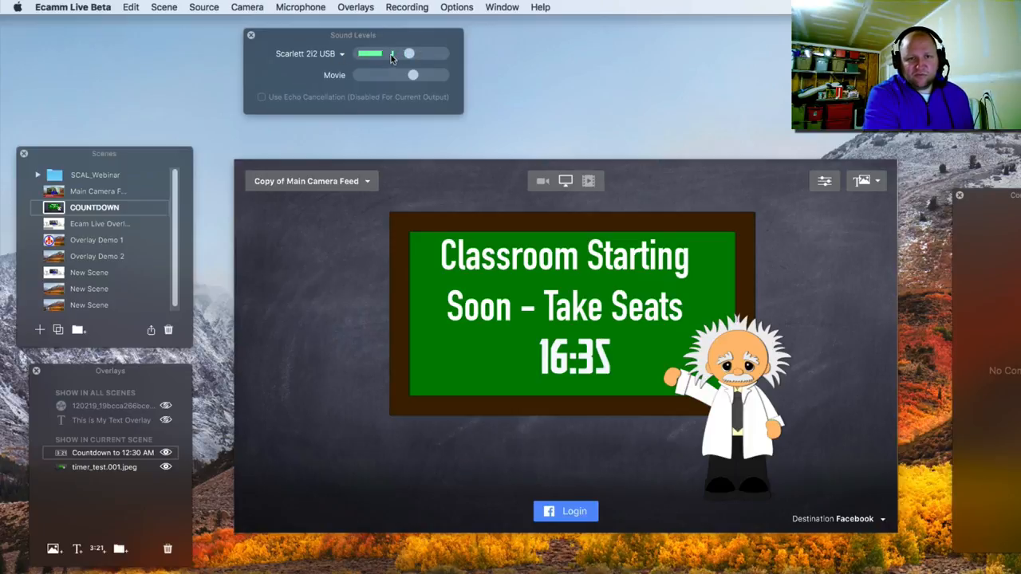
{"action": "left_click_drag", "start_coordinate": [392, 53], "coordinate": [410, 53]}
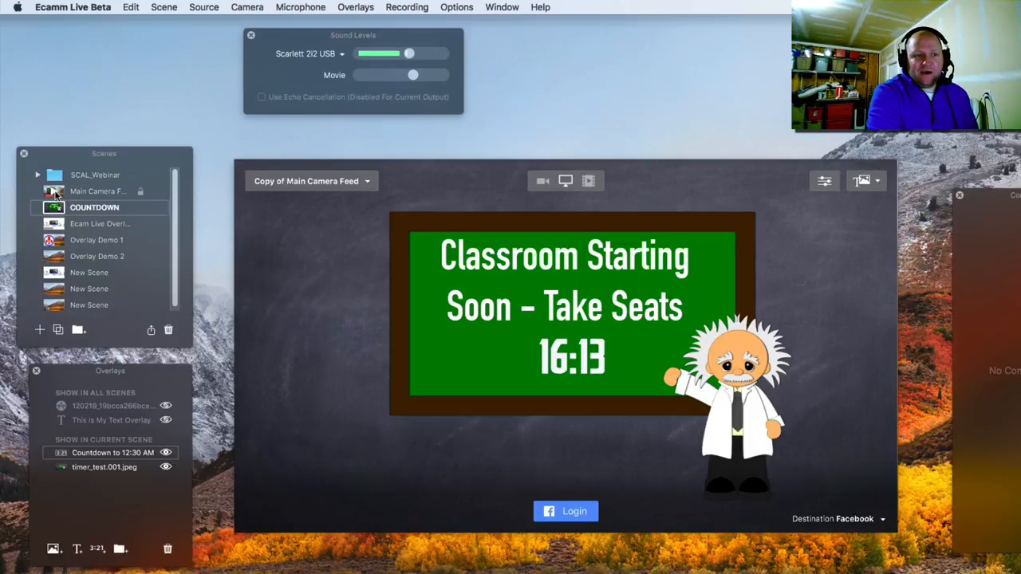
Step: Reopen the Countdown to 12:30 AM overlay settings and save them unchanged
{"action": "left_click", "coordinate": [98, 191]}
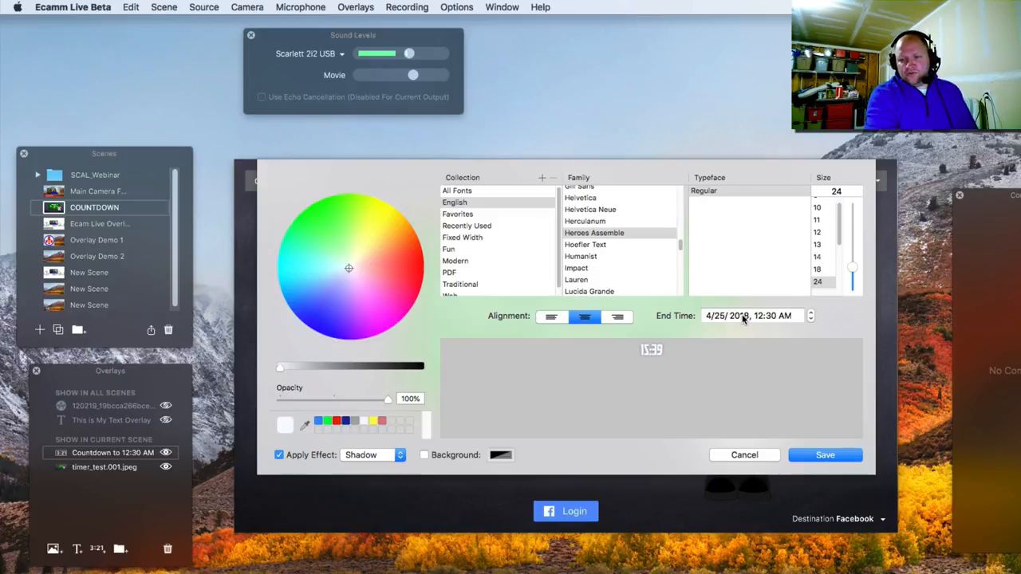
{"action": "left_click", "coordinate": [825, 455]}
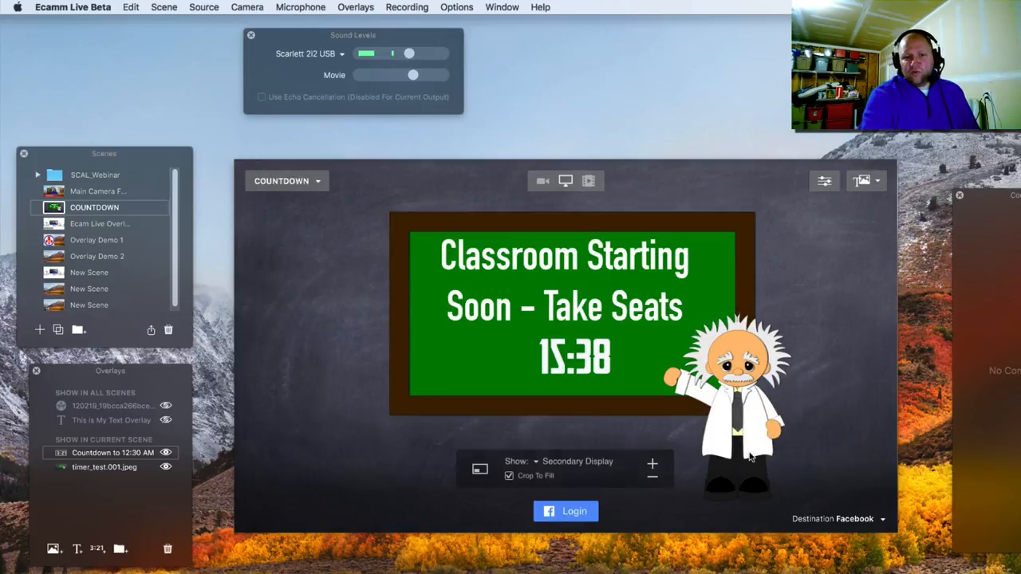